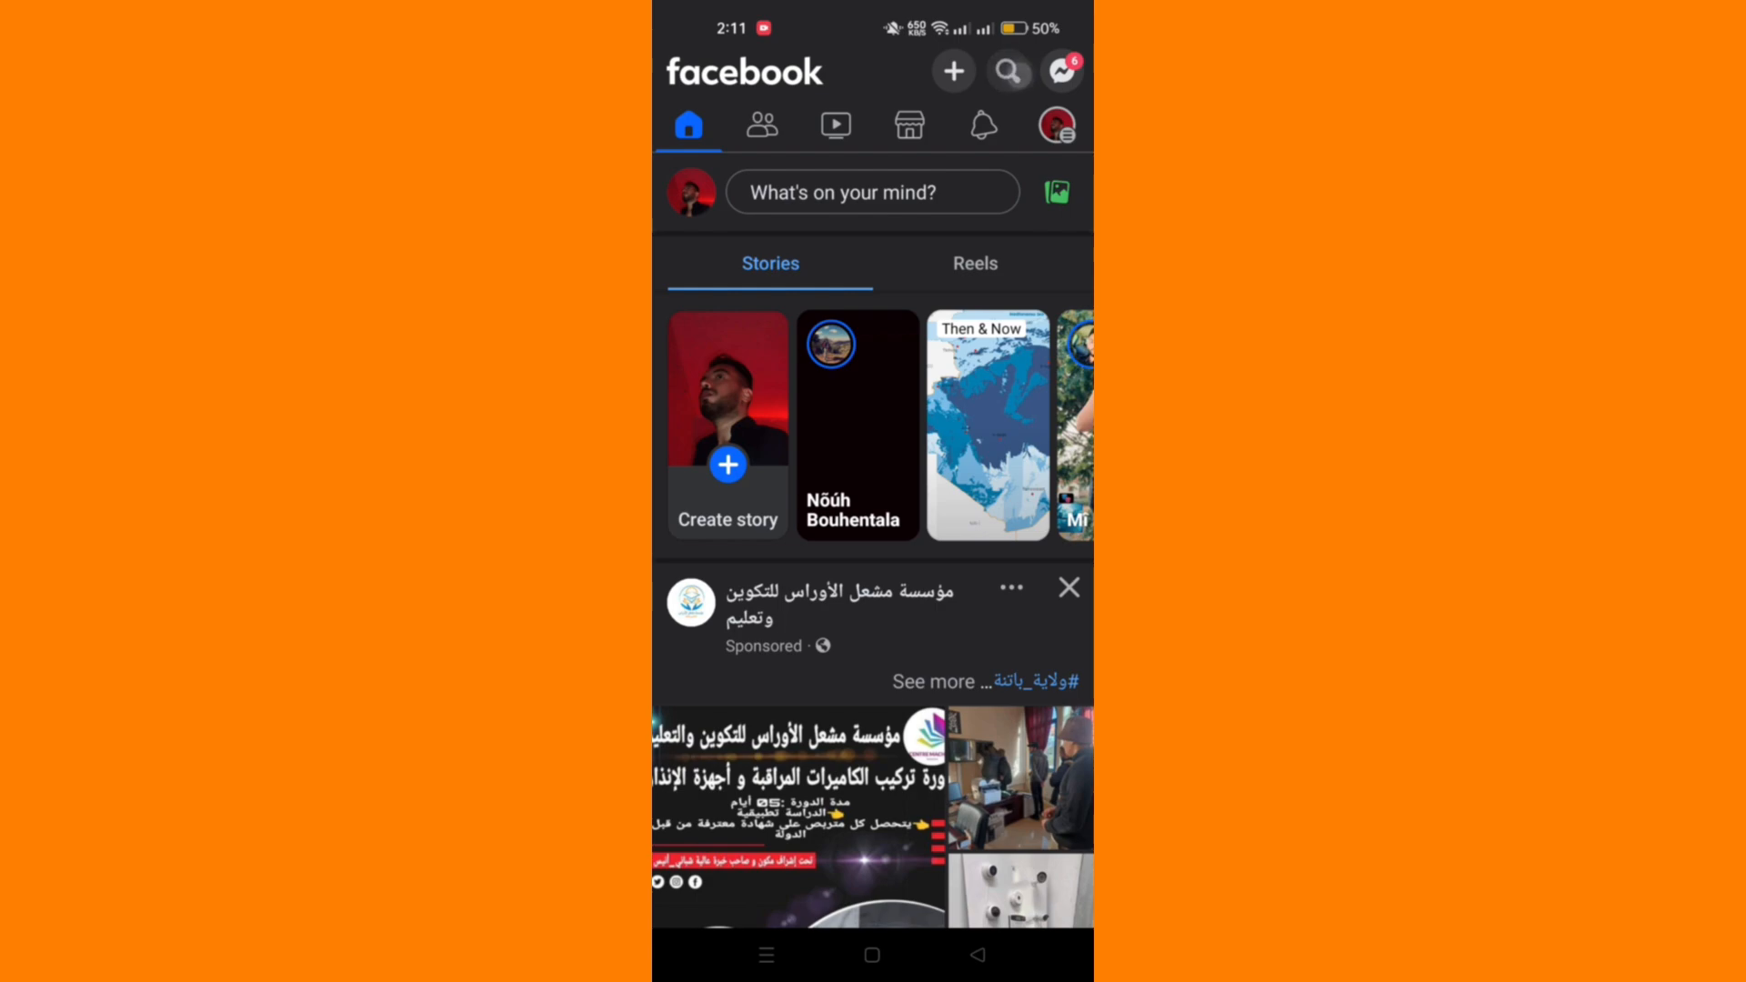
Search Facebook for 'poke' to bring up the Pokes feature
click(1007, 70)
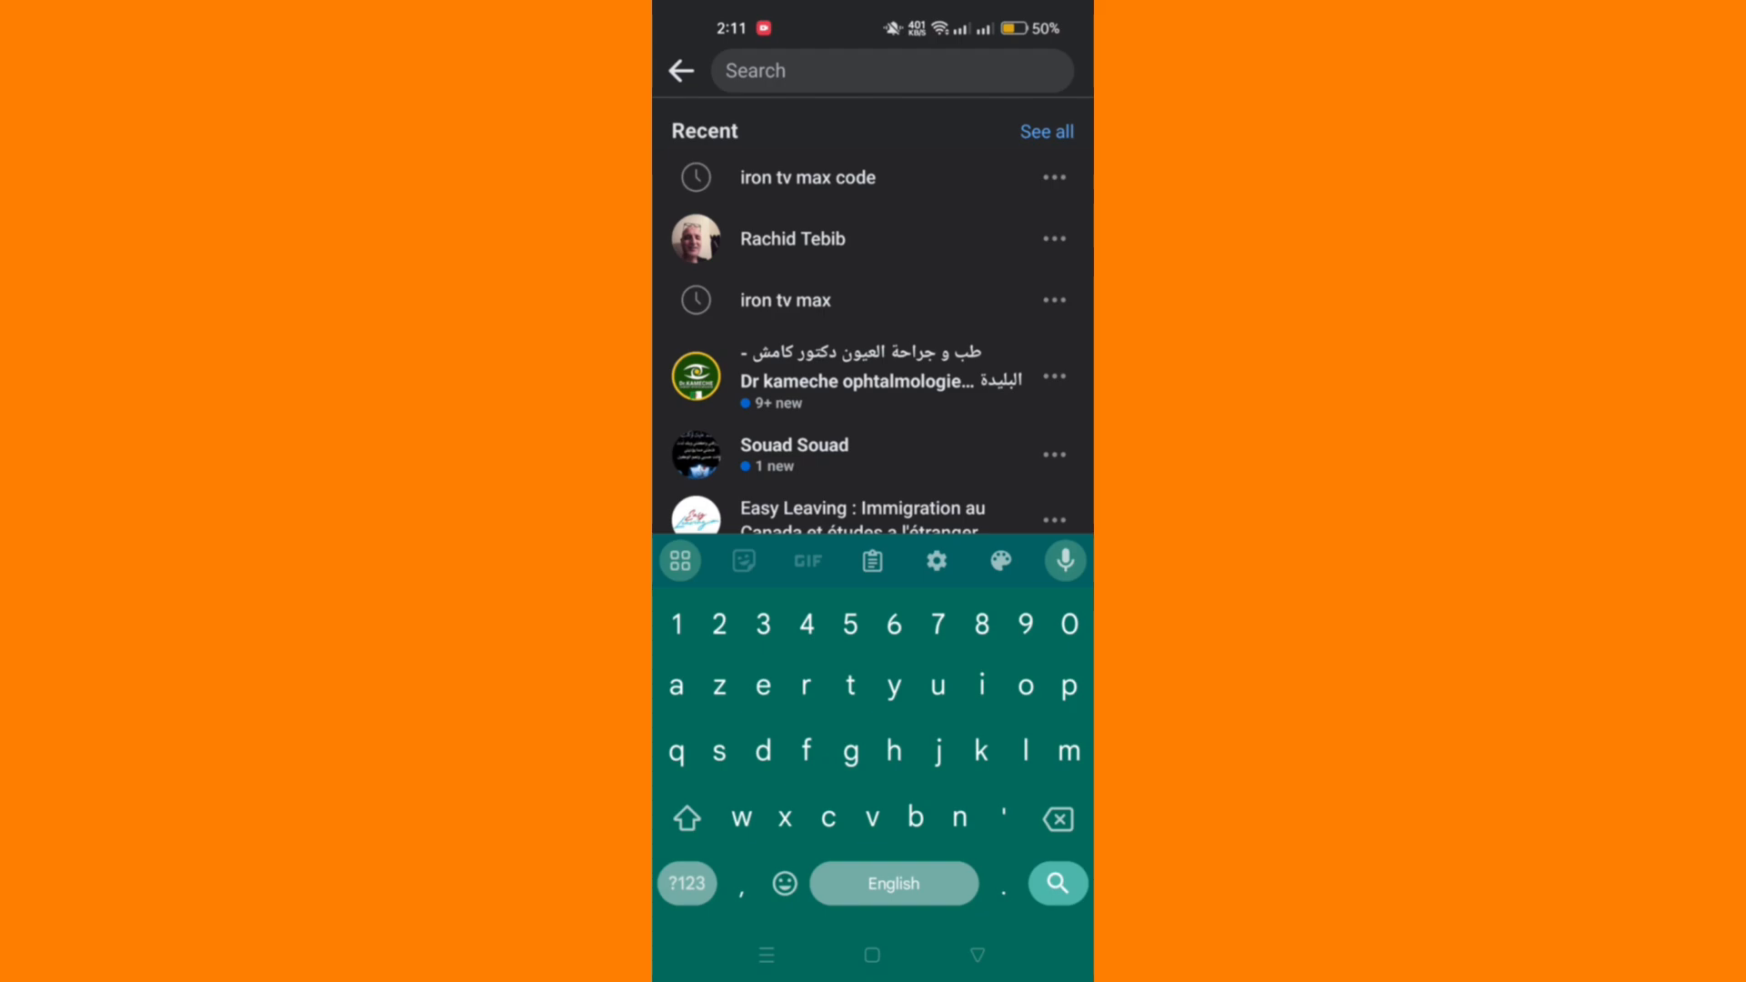
text(pokes)
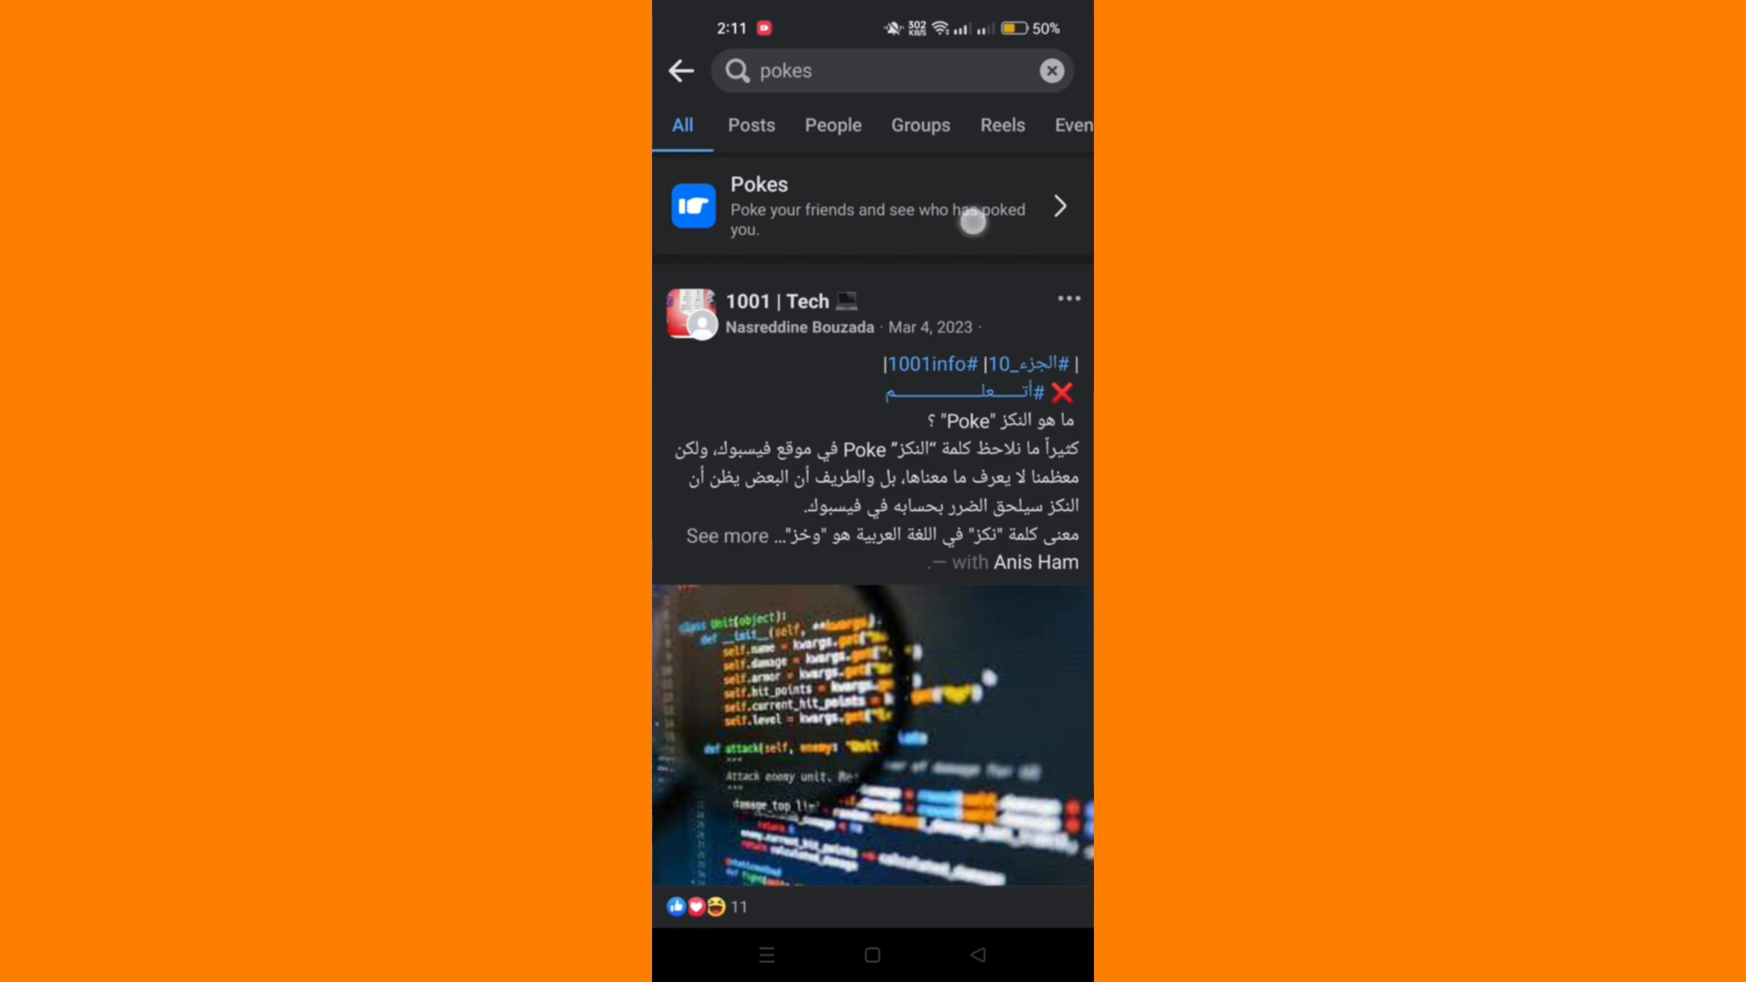
Open Pokes, browse received and suggested pokes, then select the friend search field
click(872, 207)
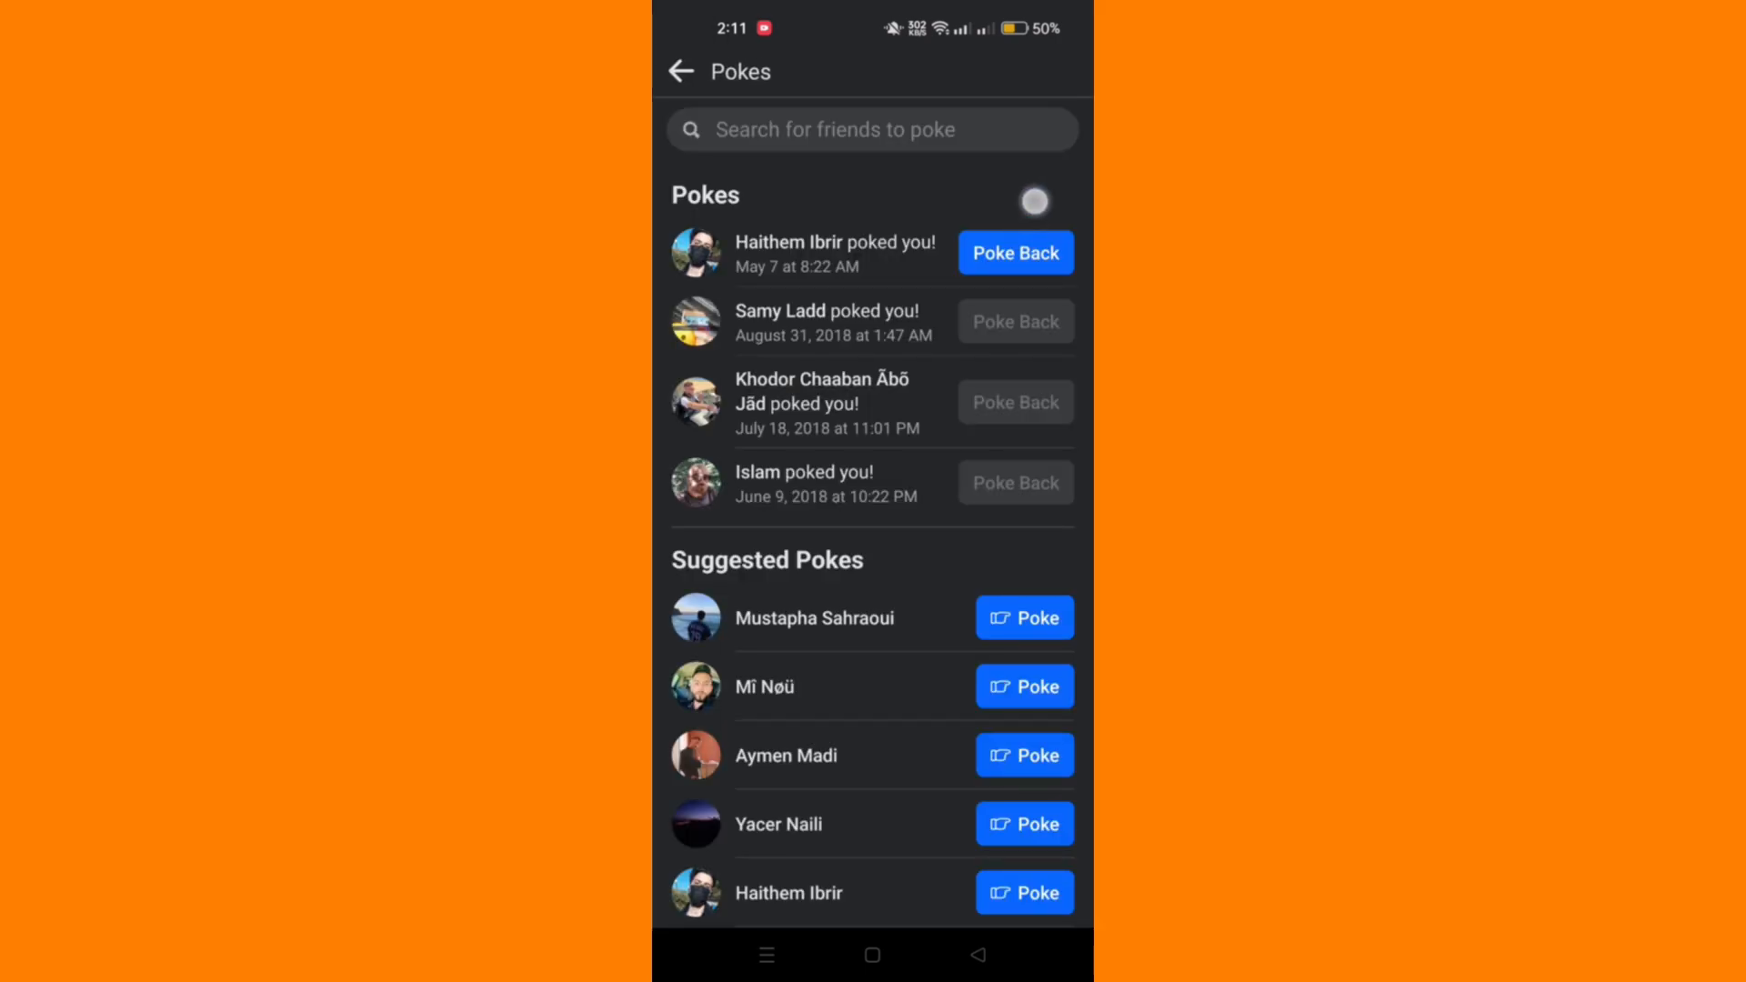
scroll(up, 3)
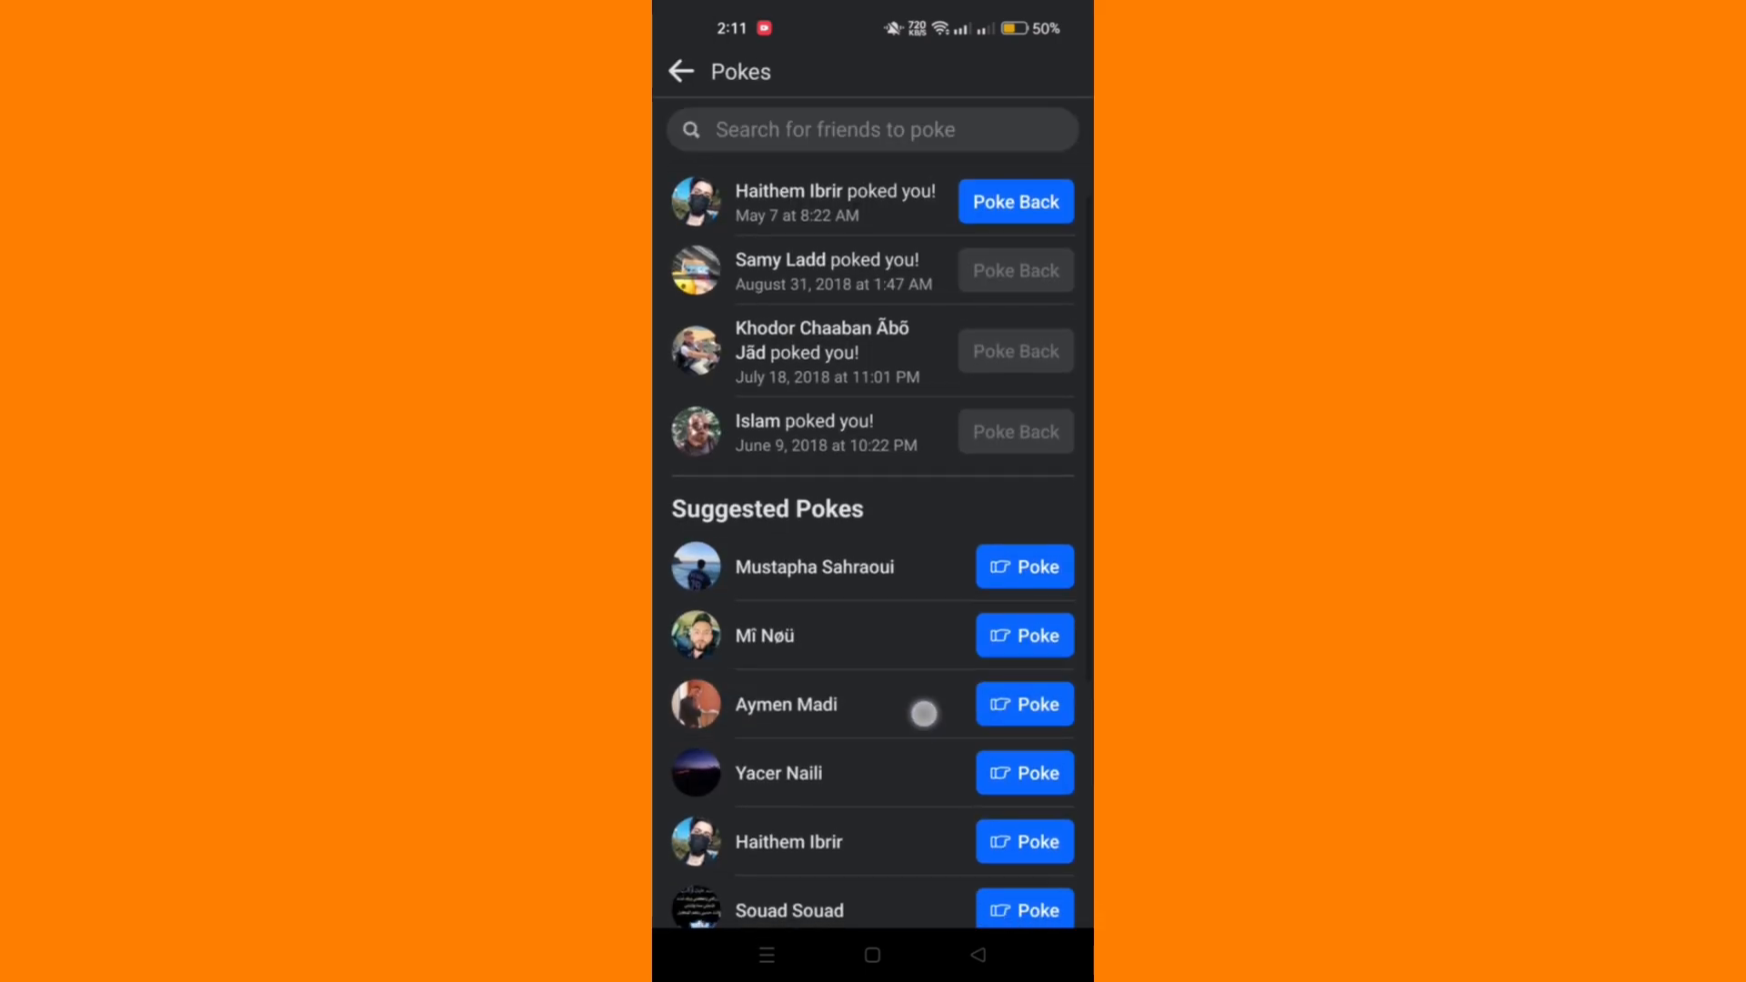
scroll(down, 3)
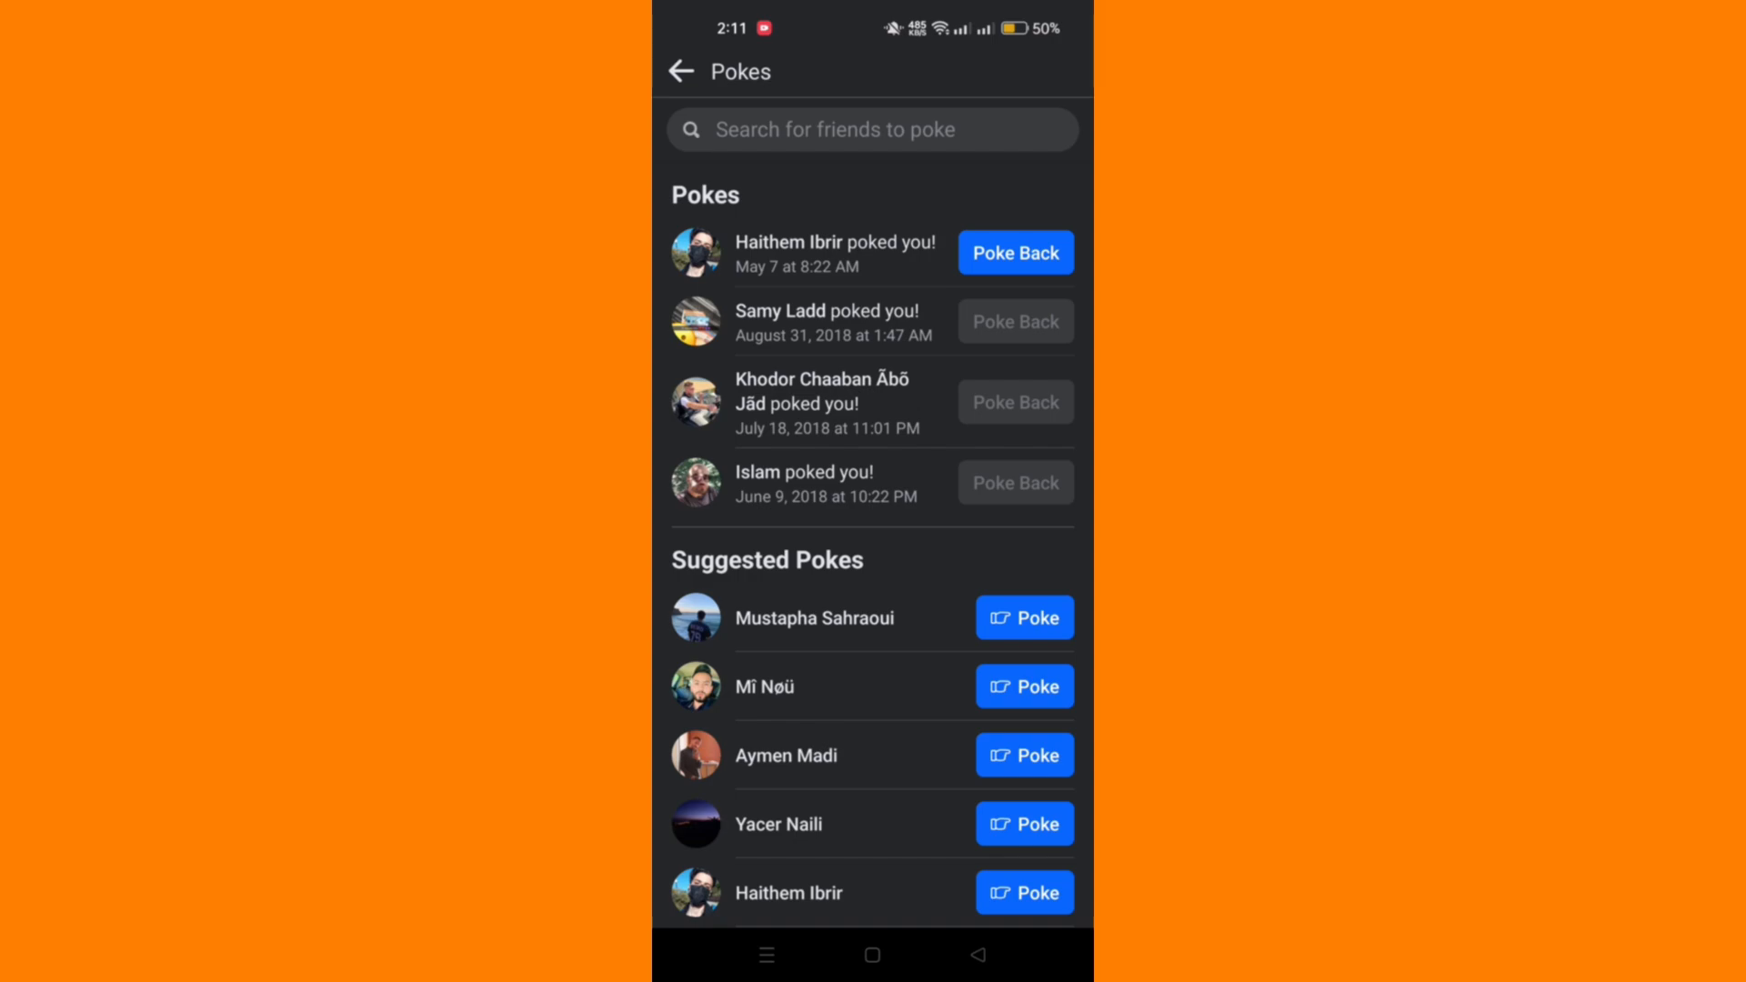
click(803, 472)
text(mohc)
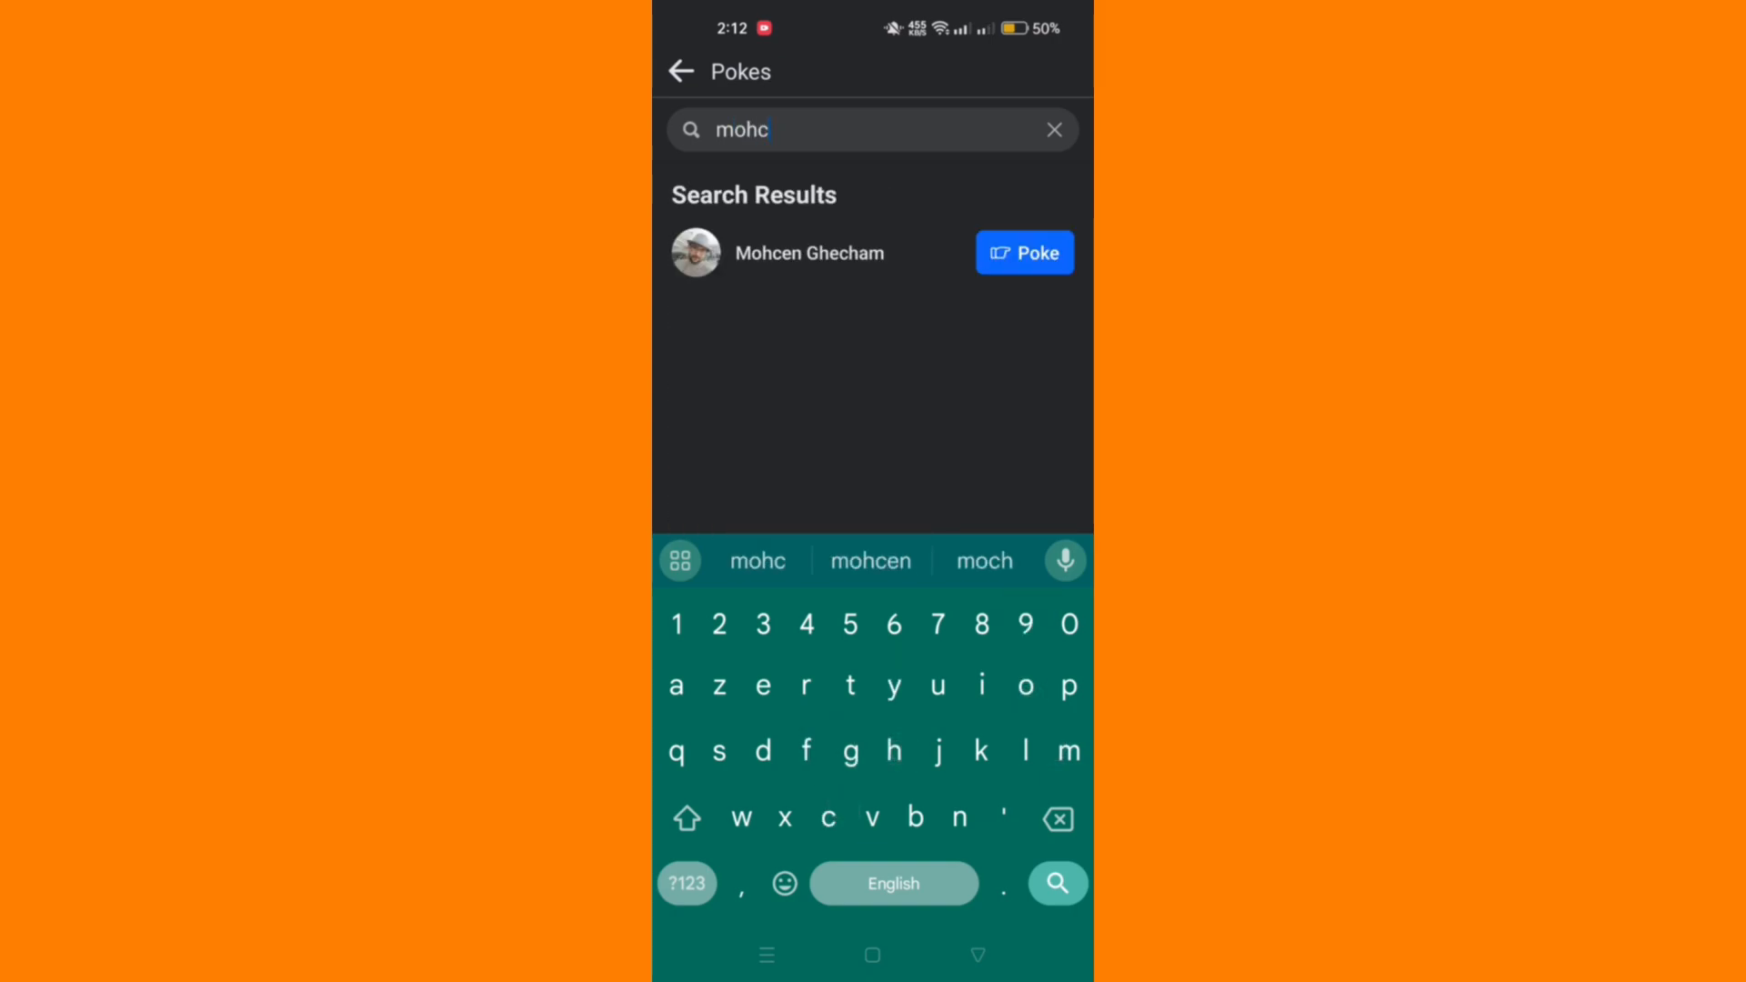
Return from the Pokes page to Facebook's main search
click(680, 71)
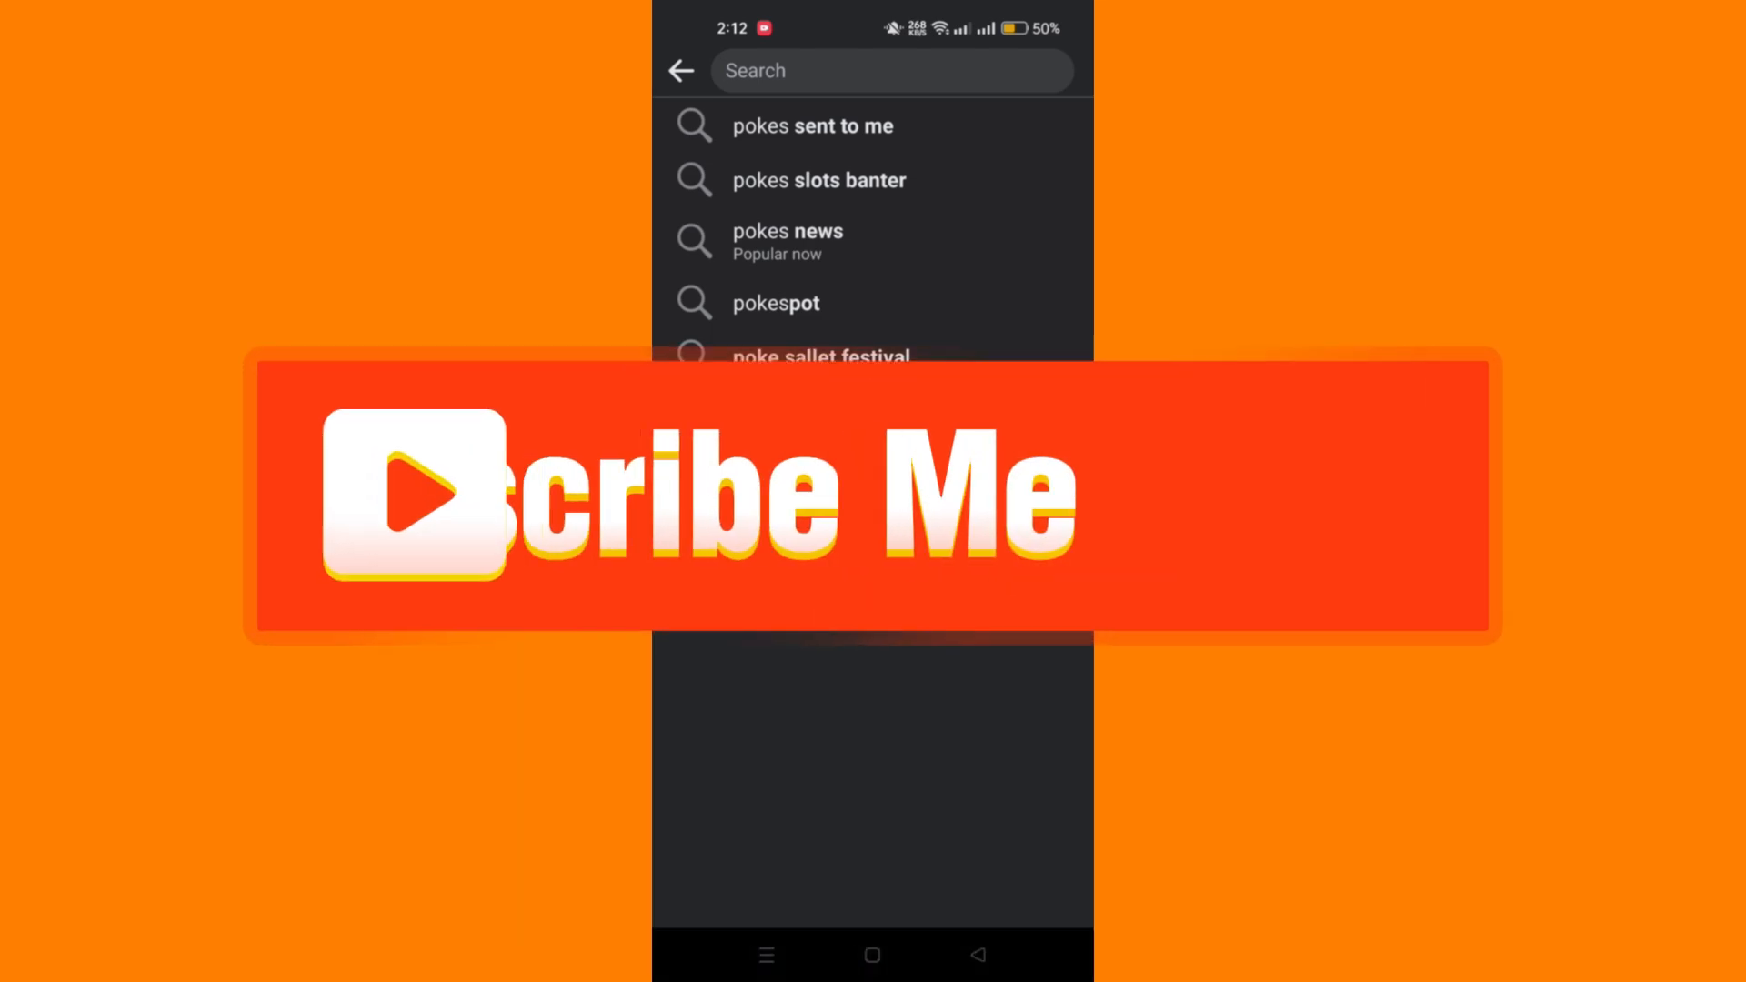
Type 'pokes' into the search bar to list the Pokes feature first
text(po)
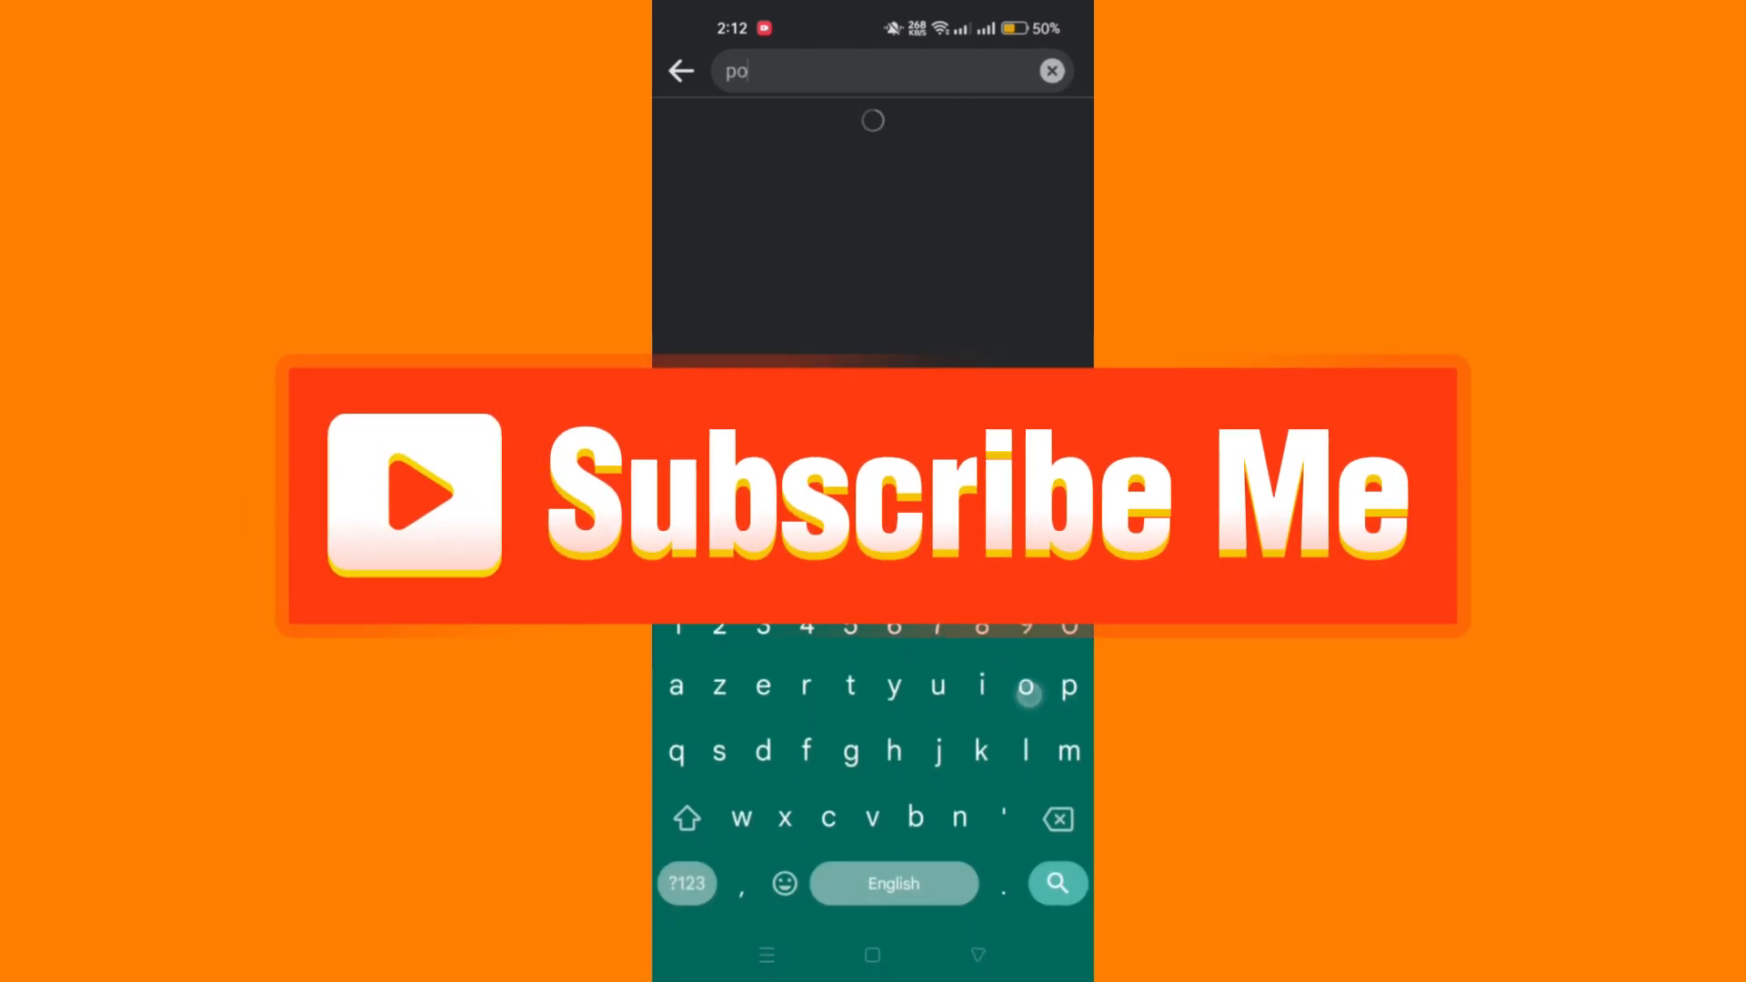
text(kes)
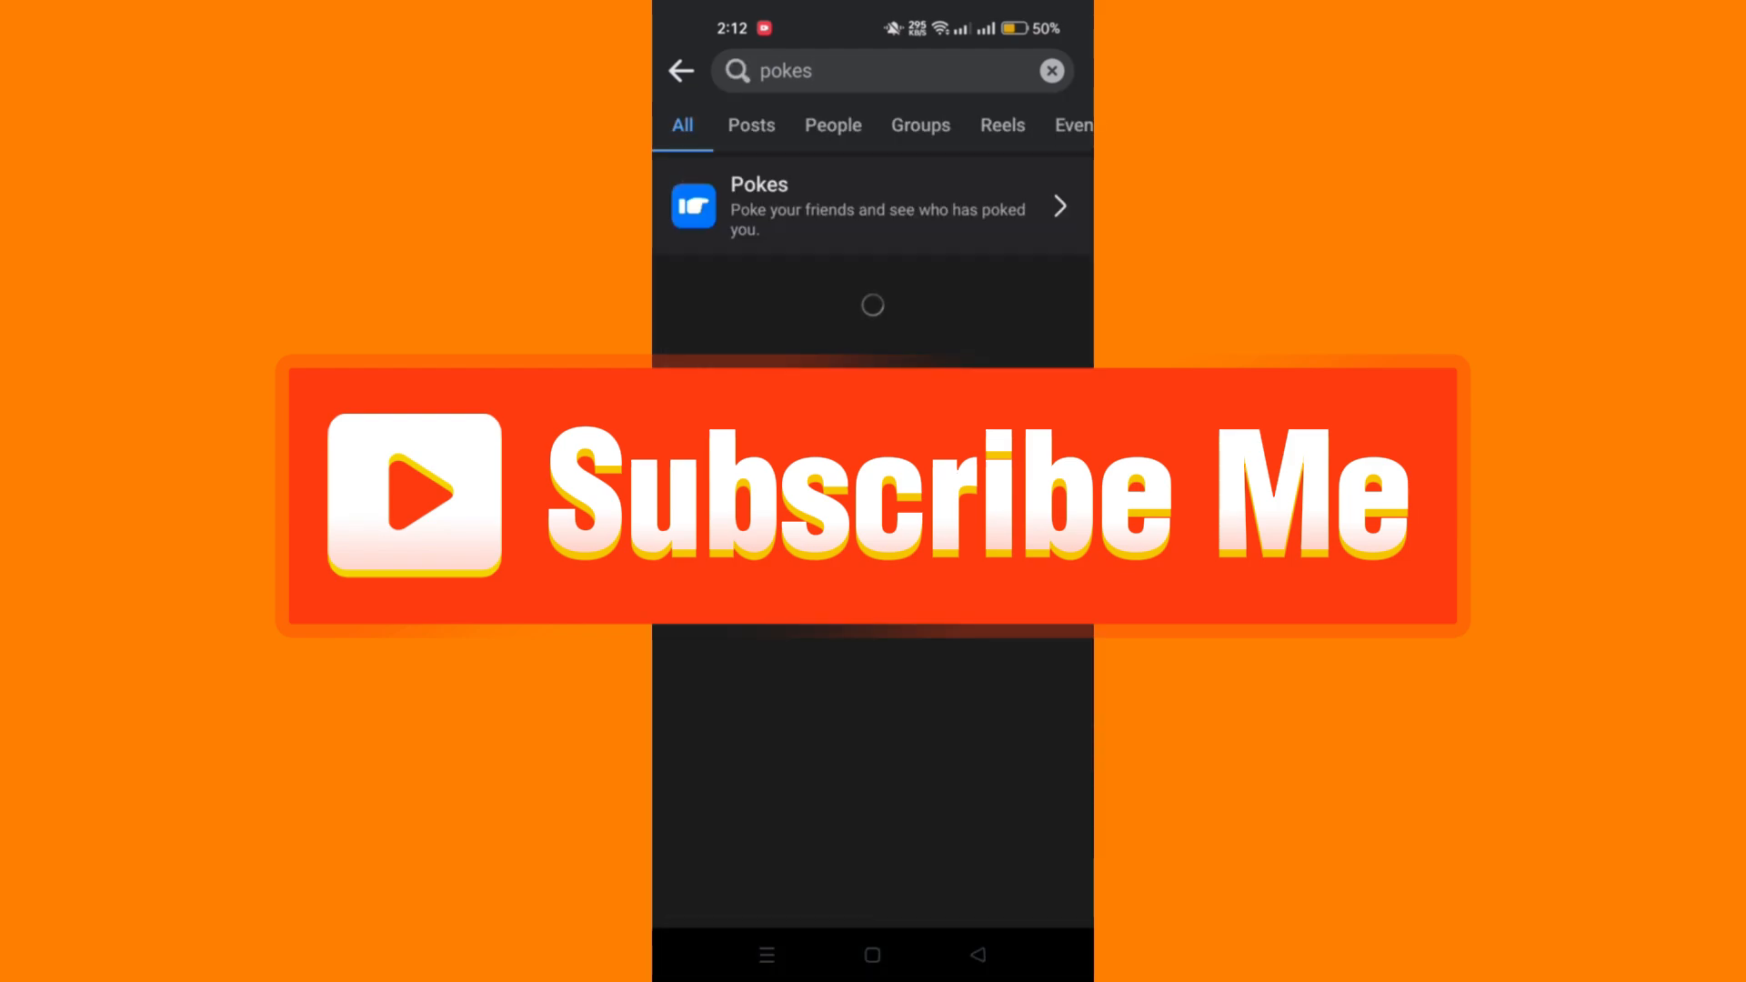